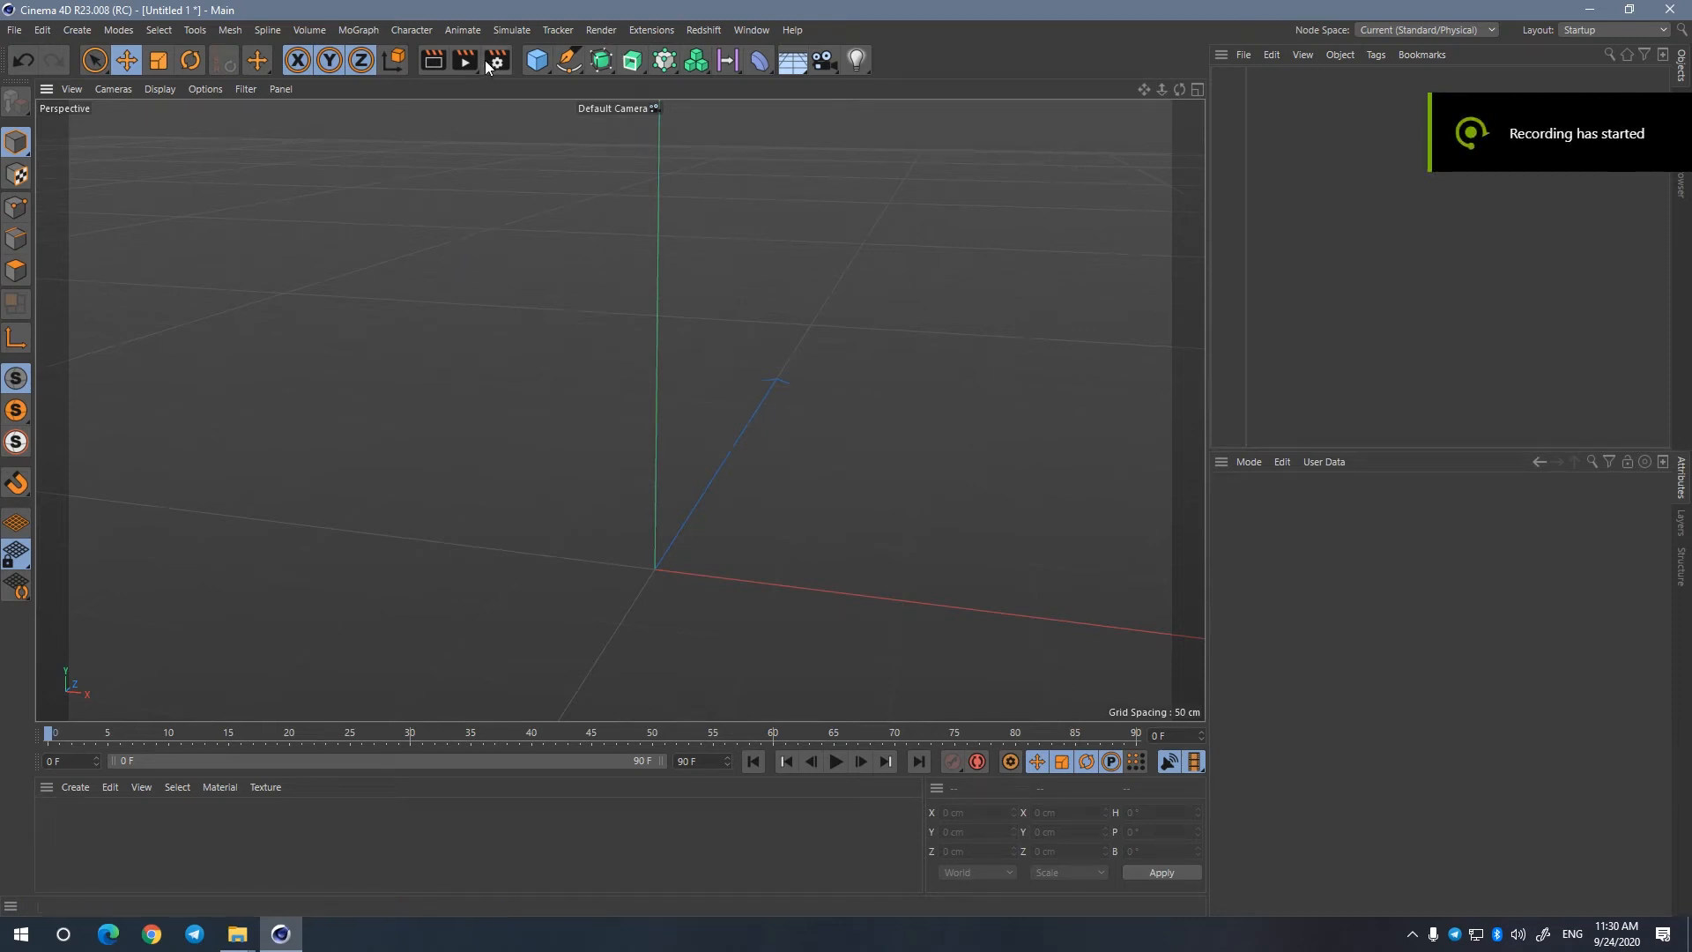
Step: Add a new Character object to the scene from the Character menu
click(411, 29)
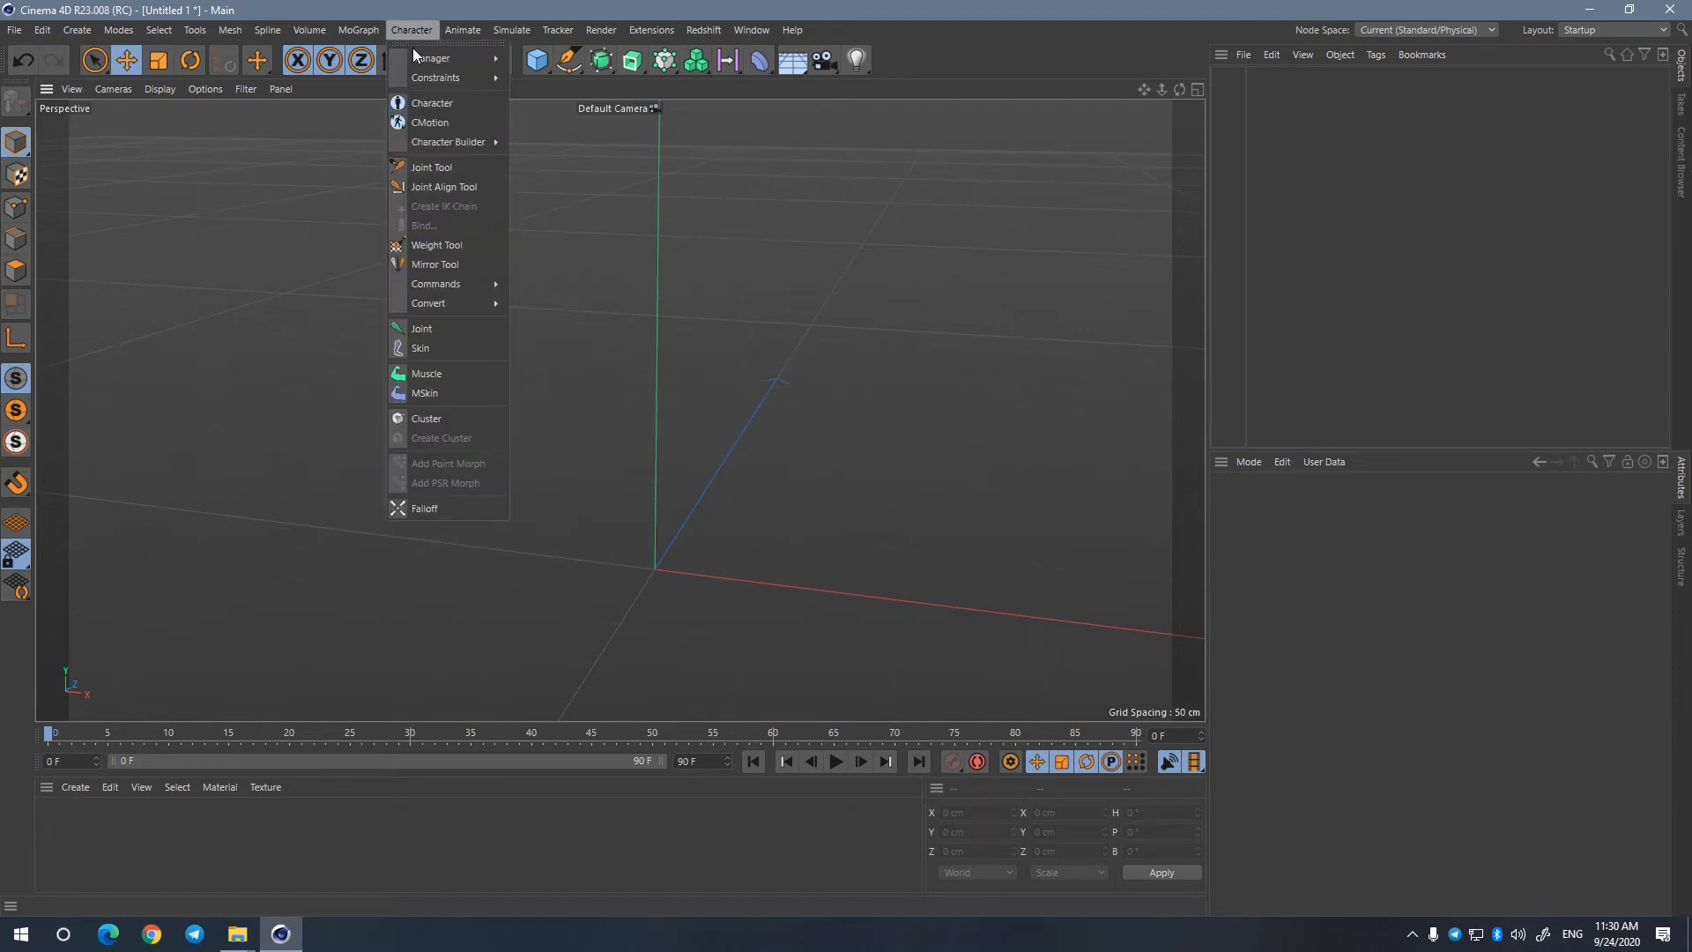
mouse_move(444, 103)
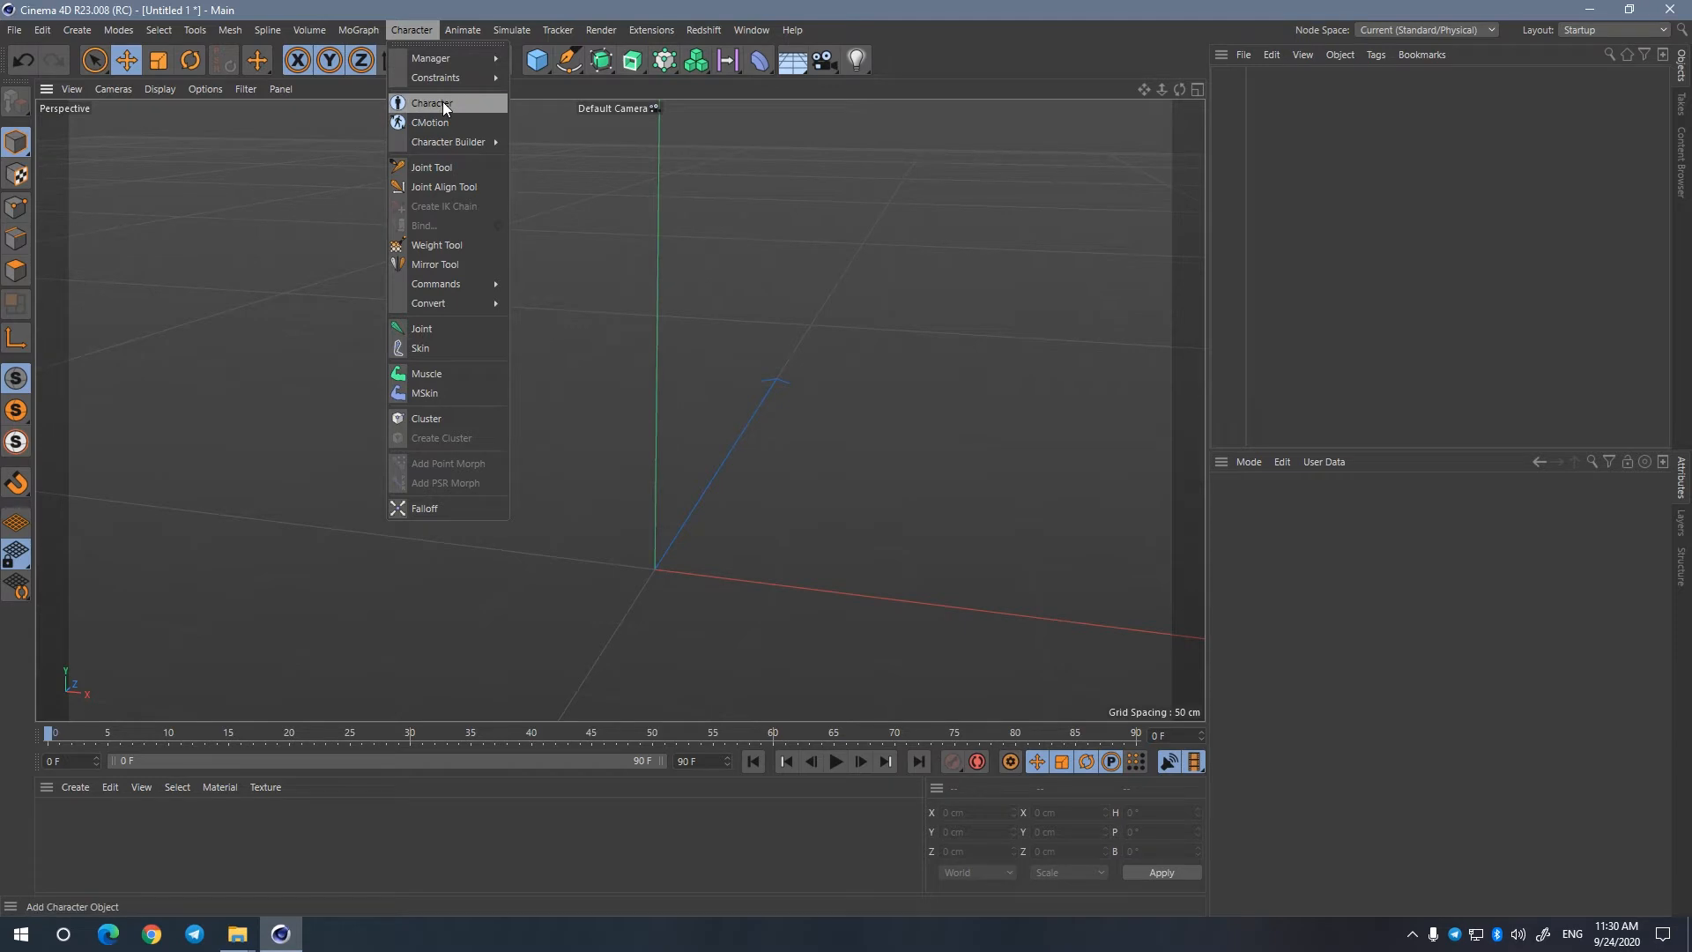
click(431, 102)
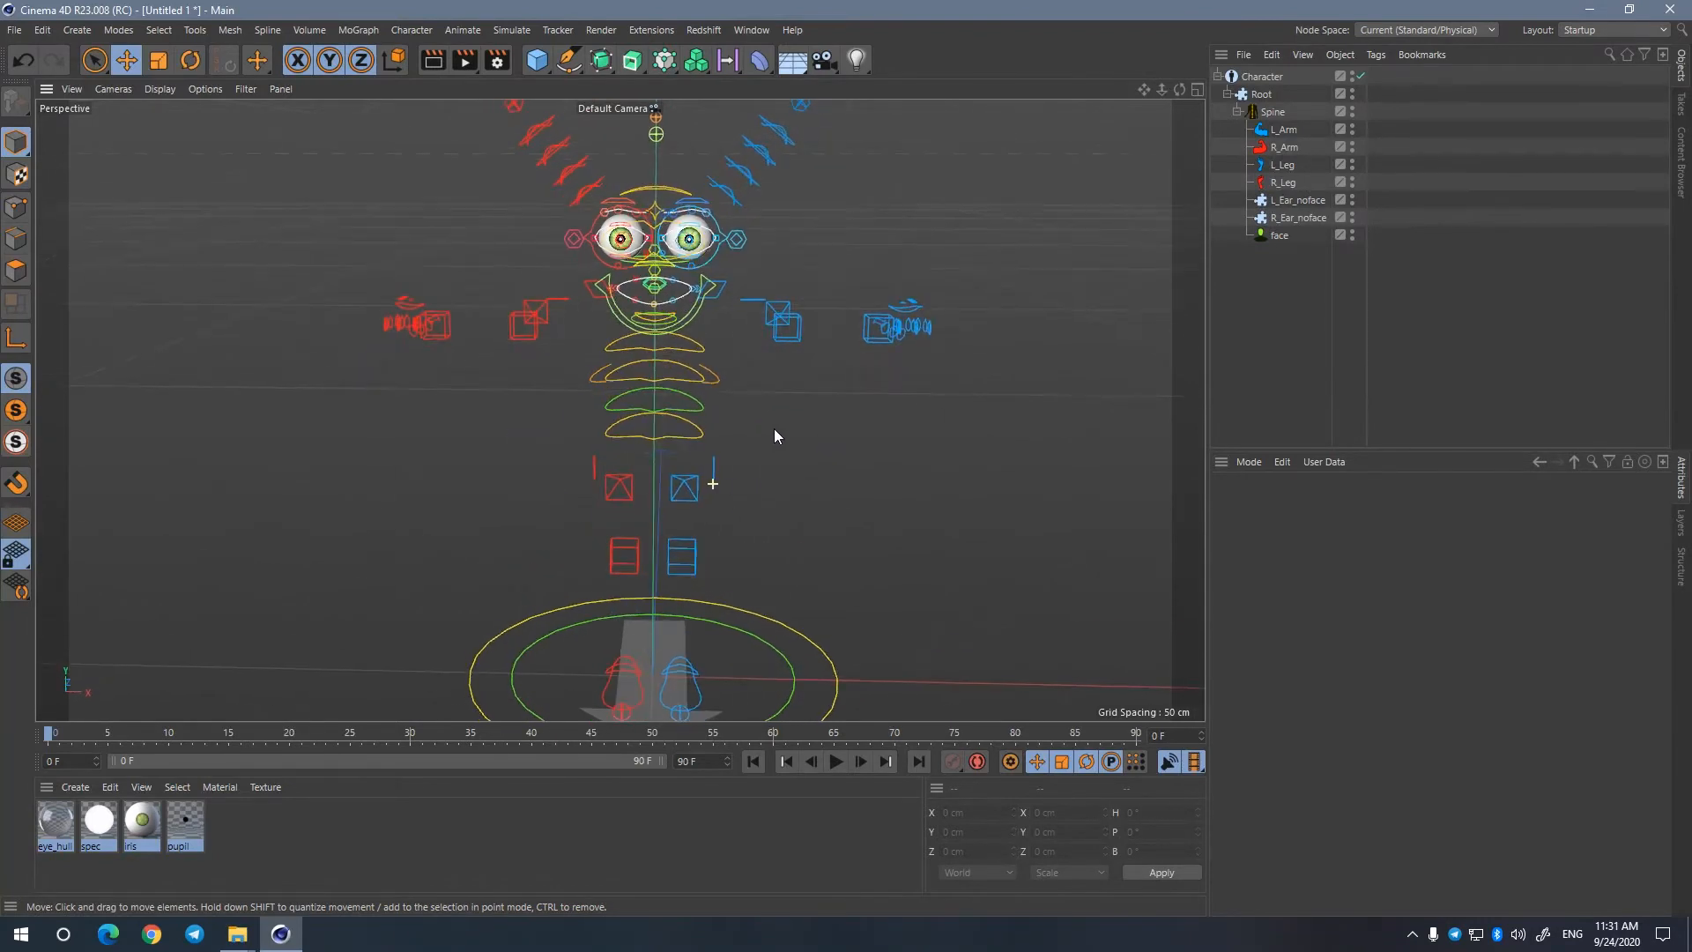
Step: Browse to the R23 library\characters folder and copy ToonRig.c4d
click(231, 932)
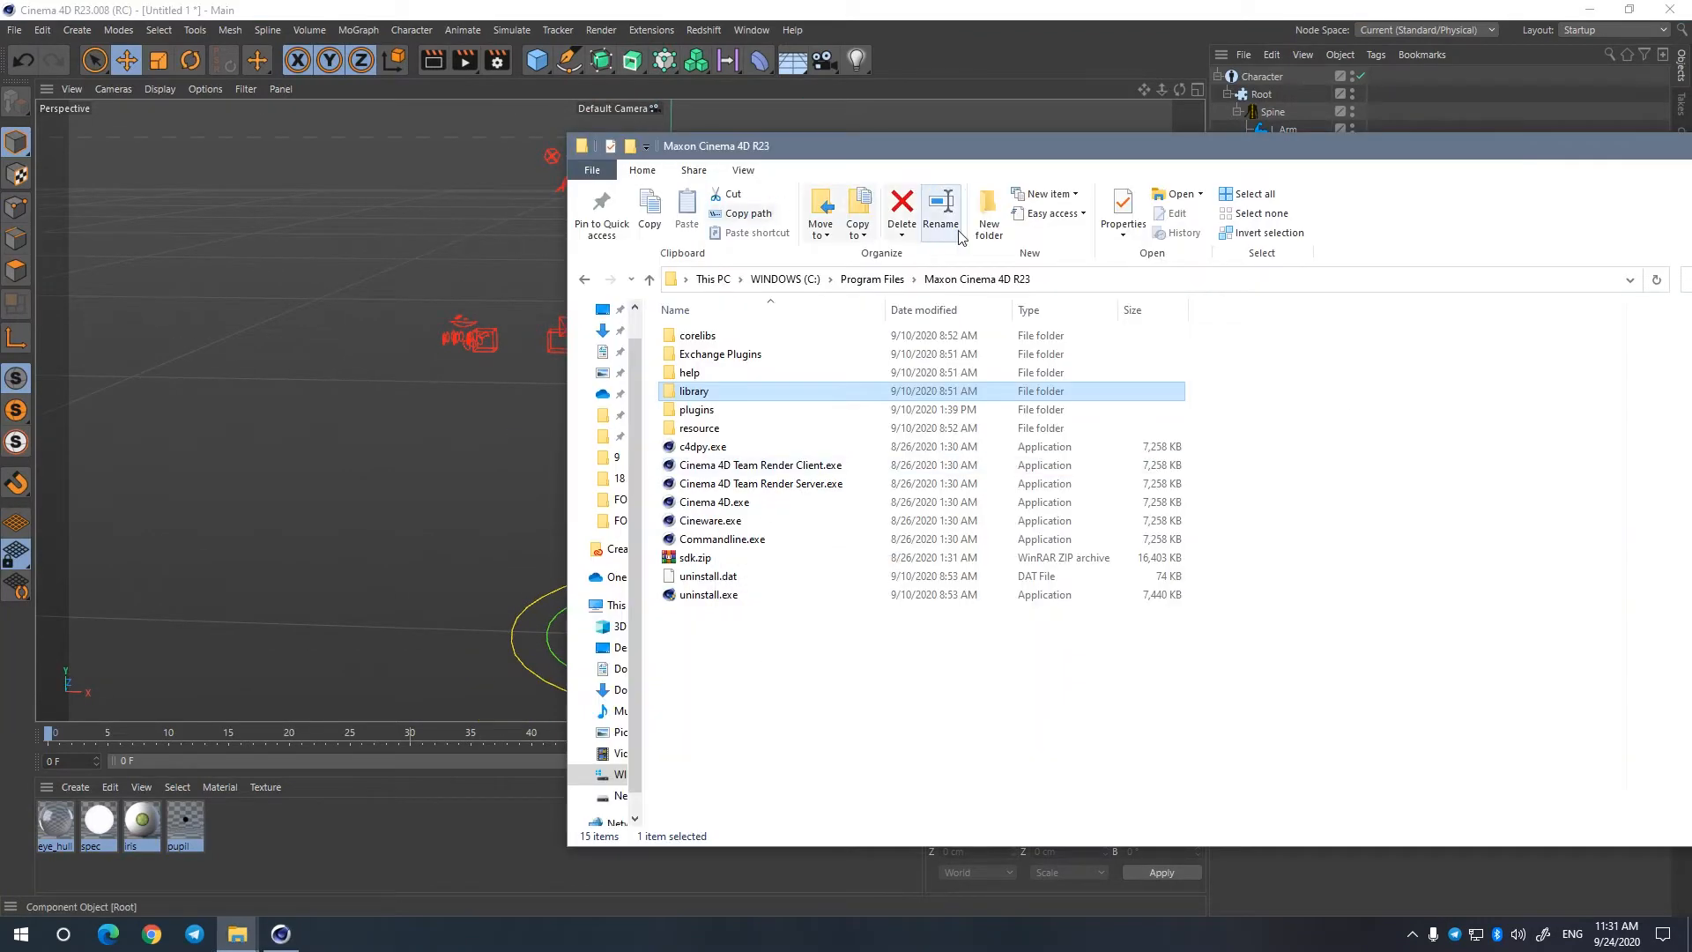
double_click(693, 390)
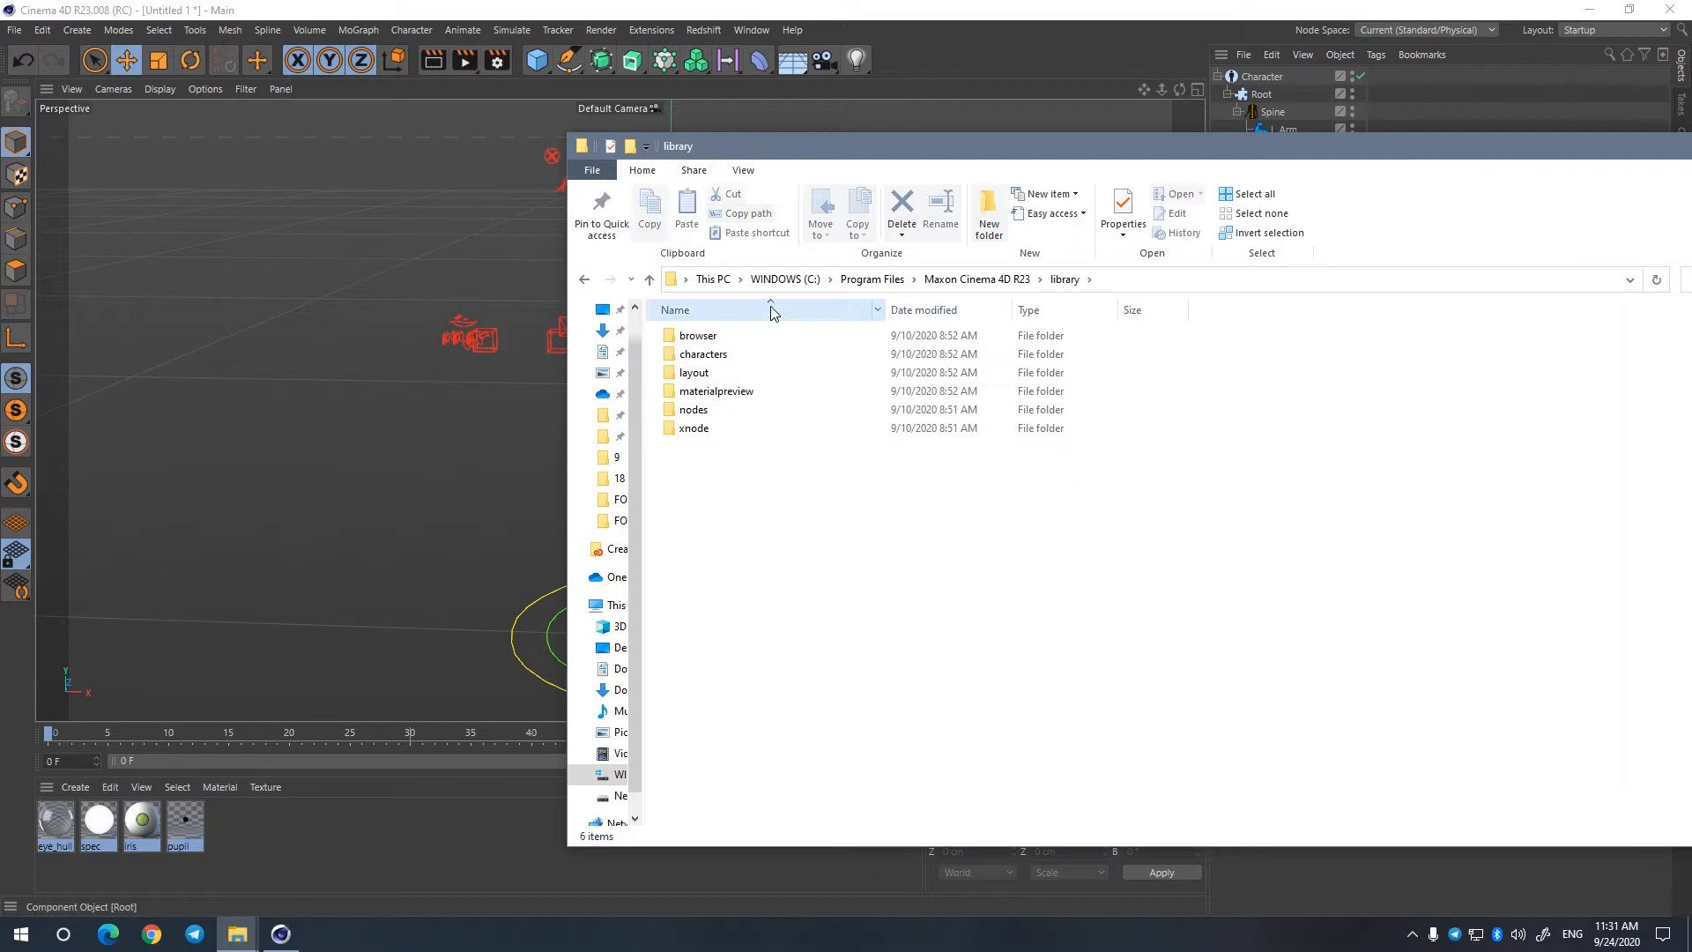
double_click(703, 353)
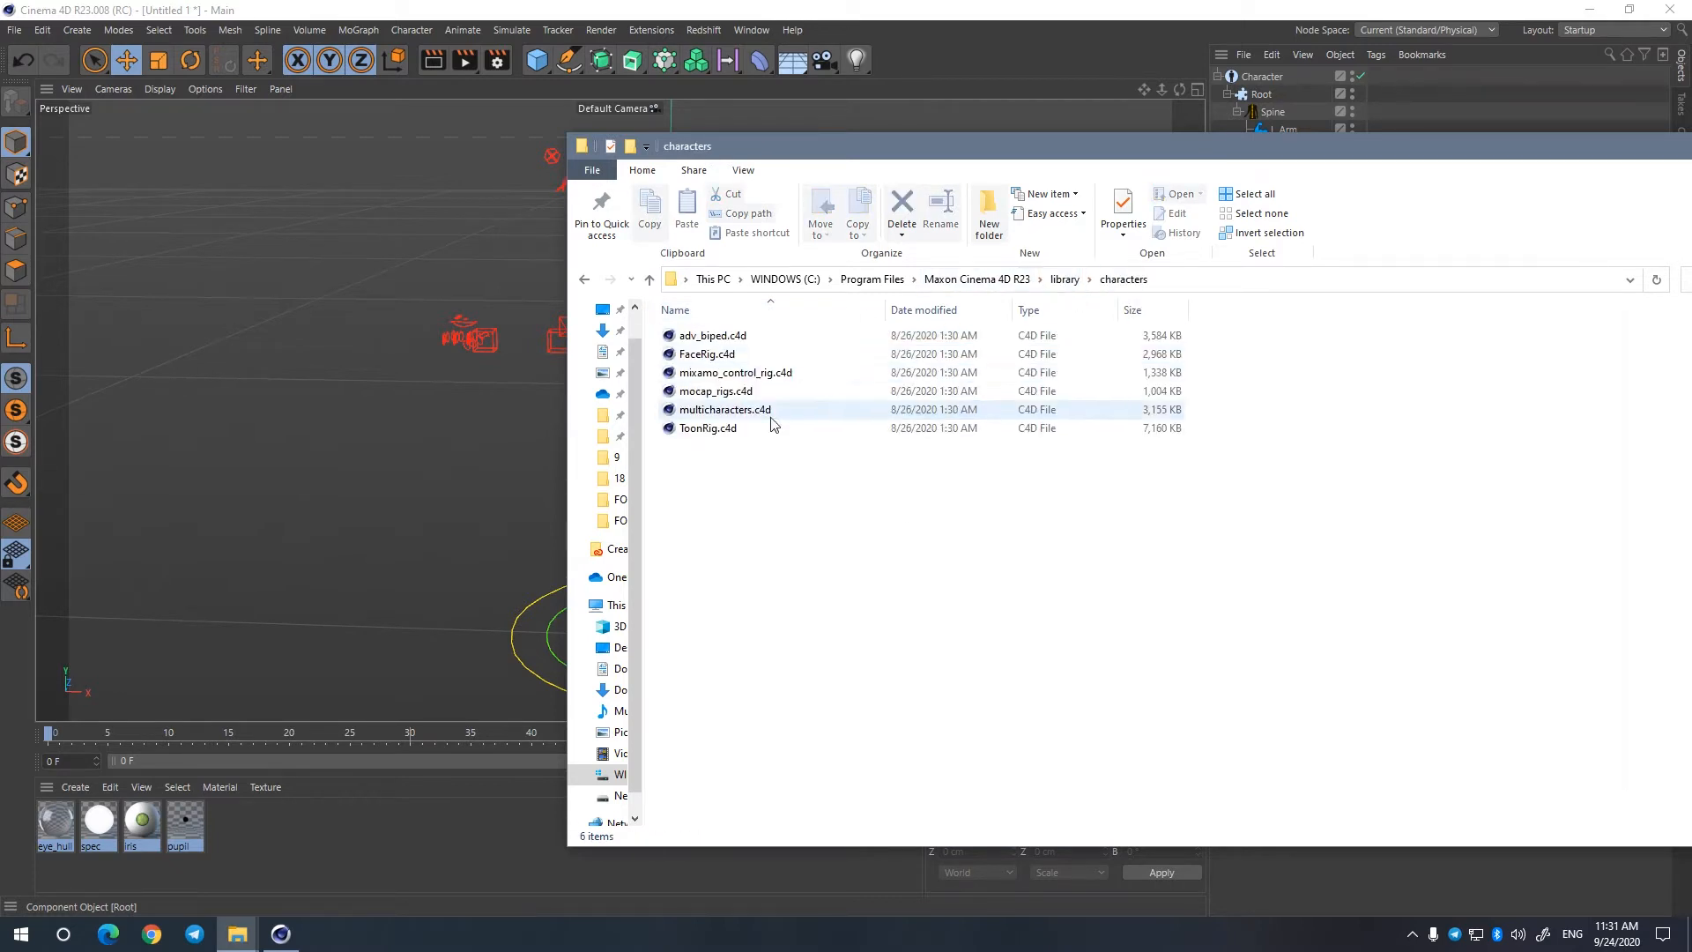
click(707, 428)
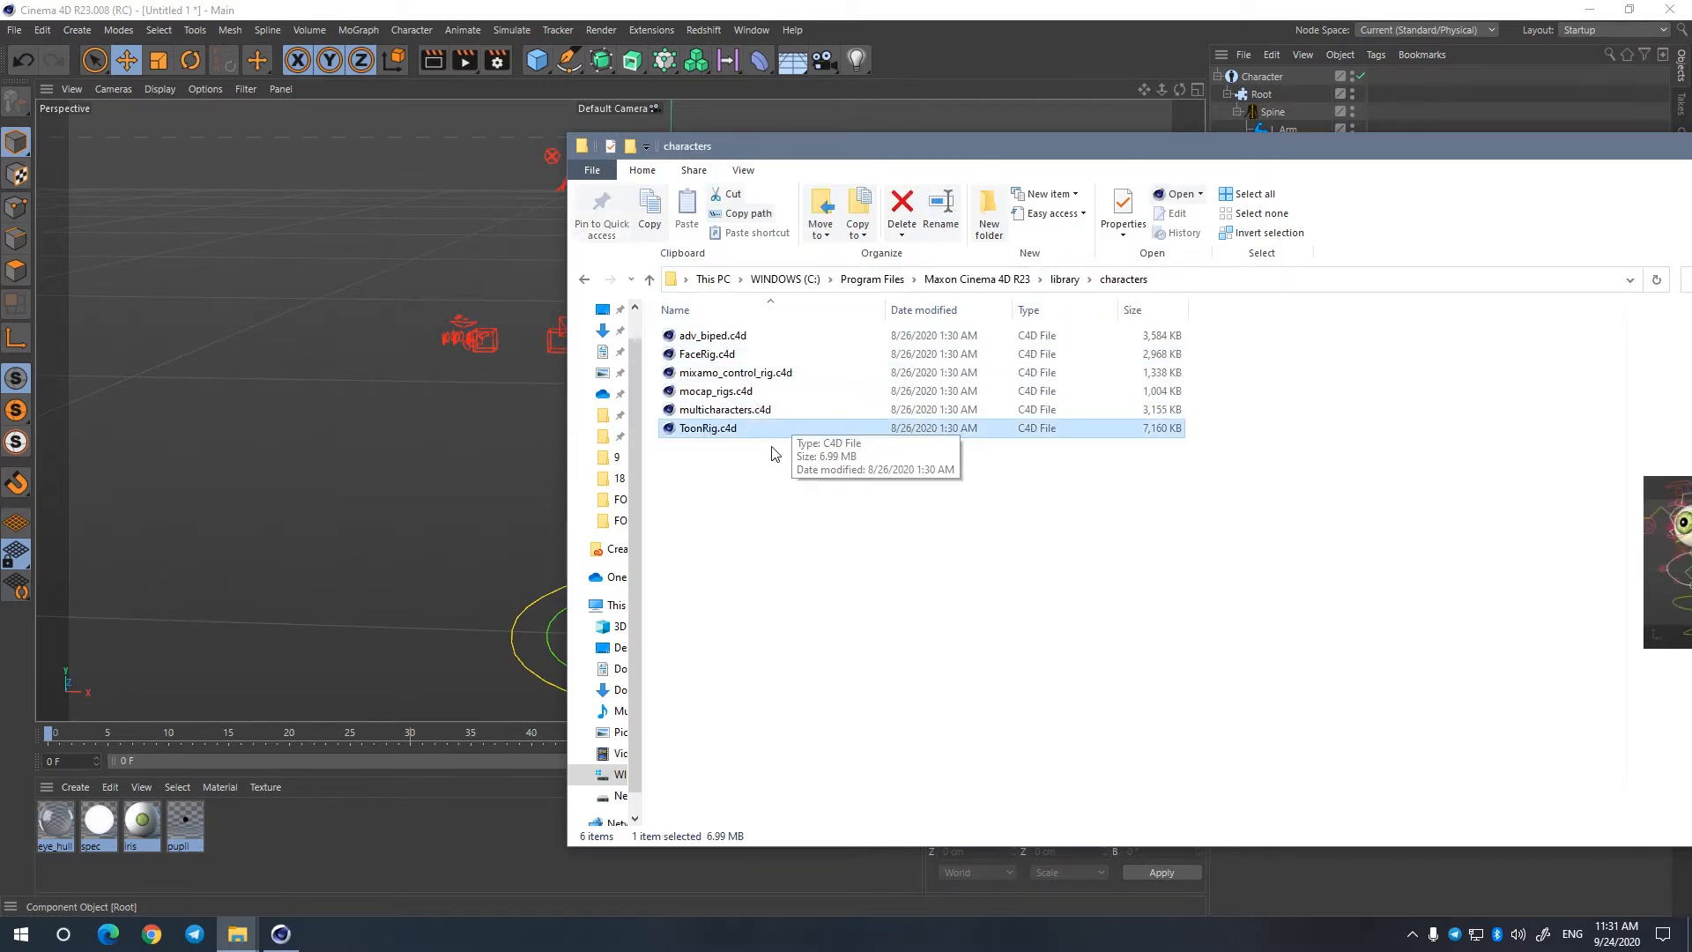
Step: Go back up to Program Files and into the Cinema 4D R21 folder
click(872, 279)
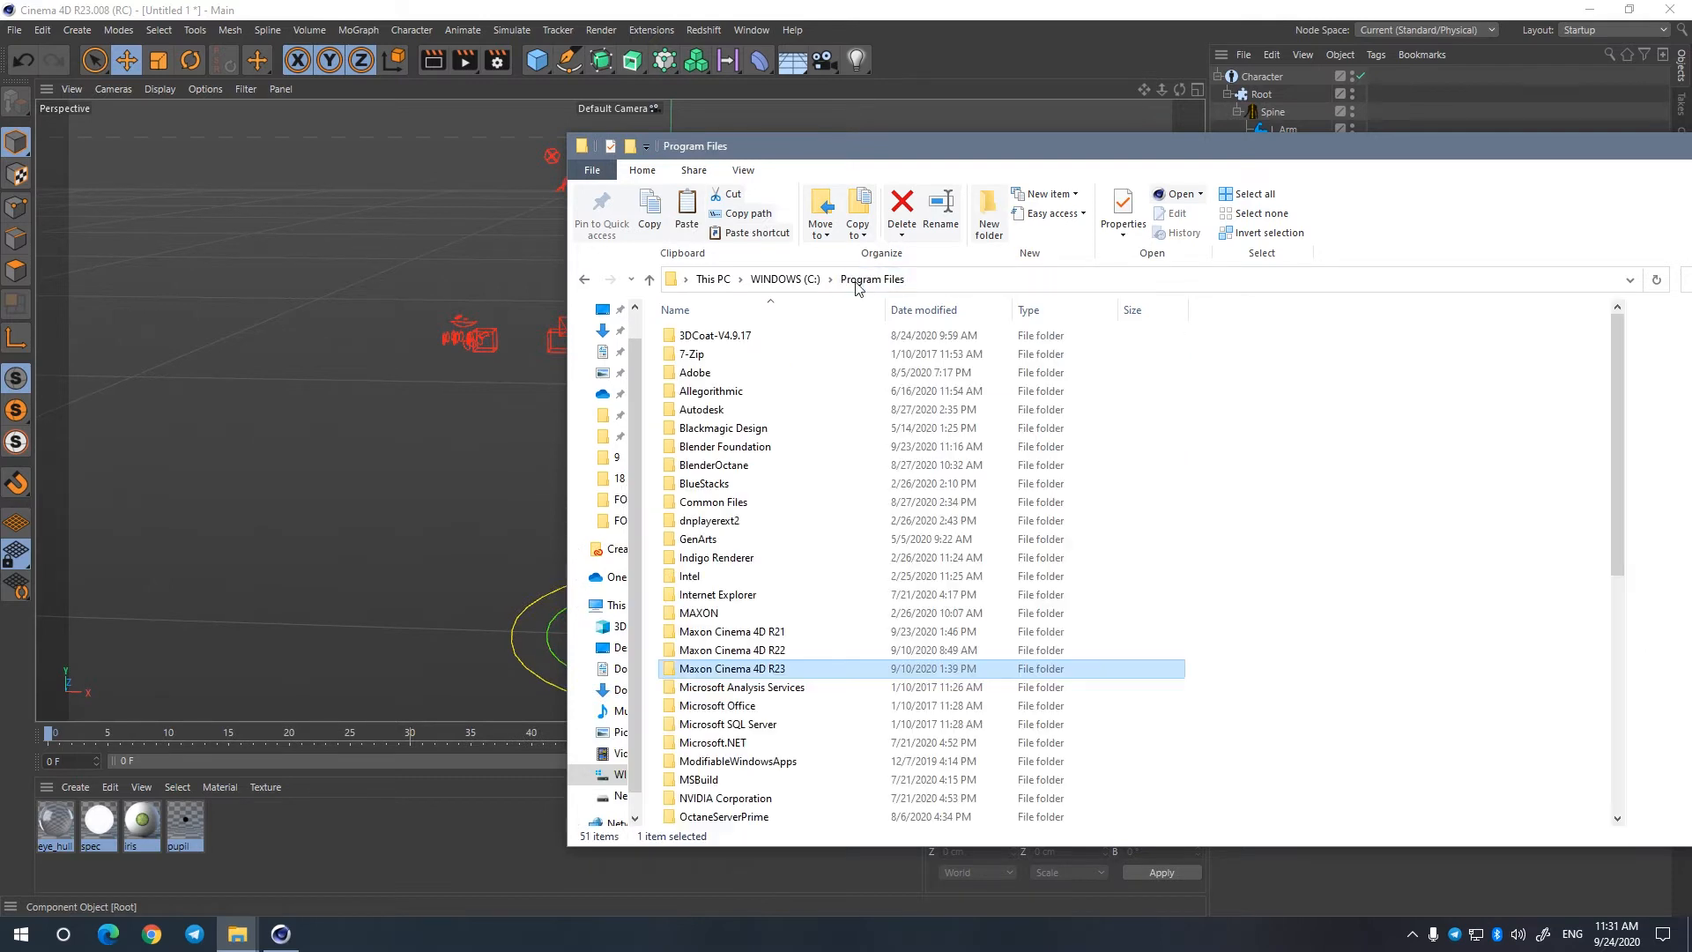
double_click(732, 668)
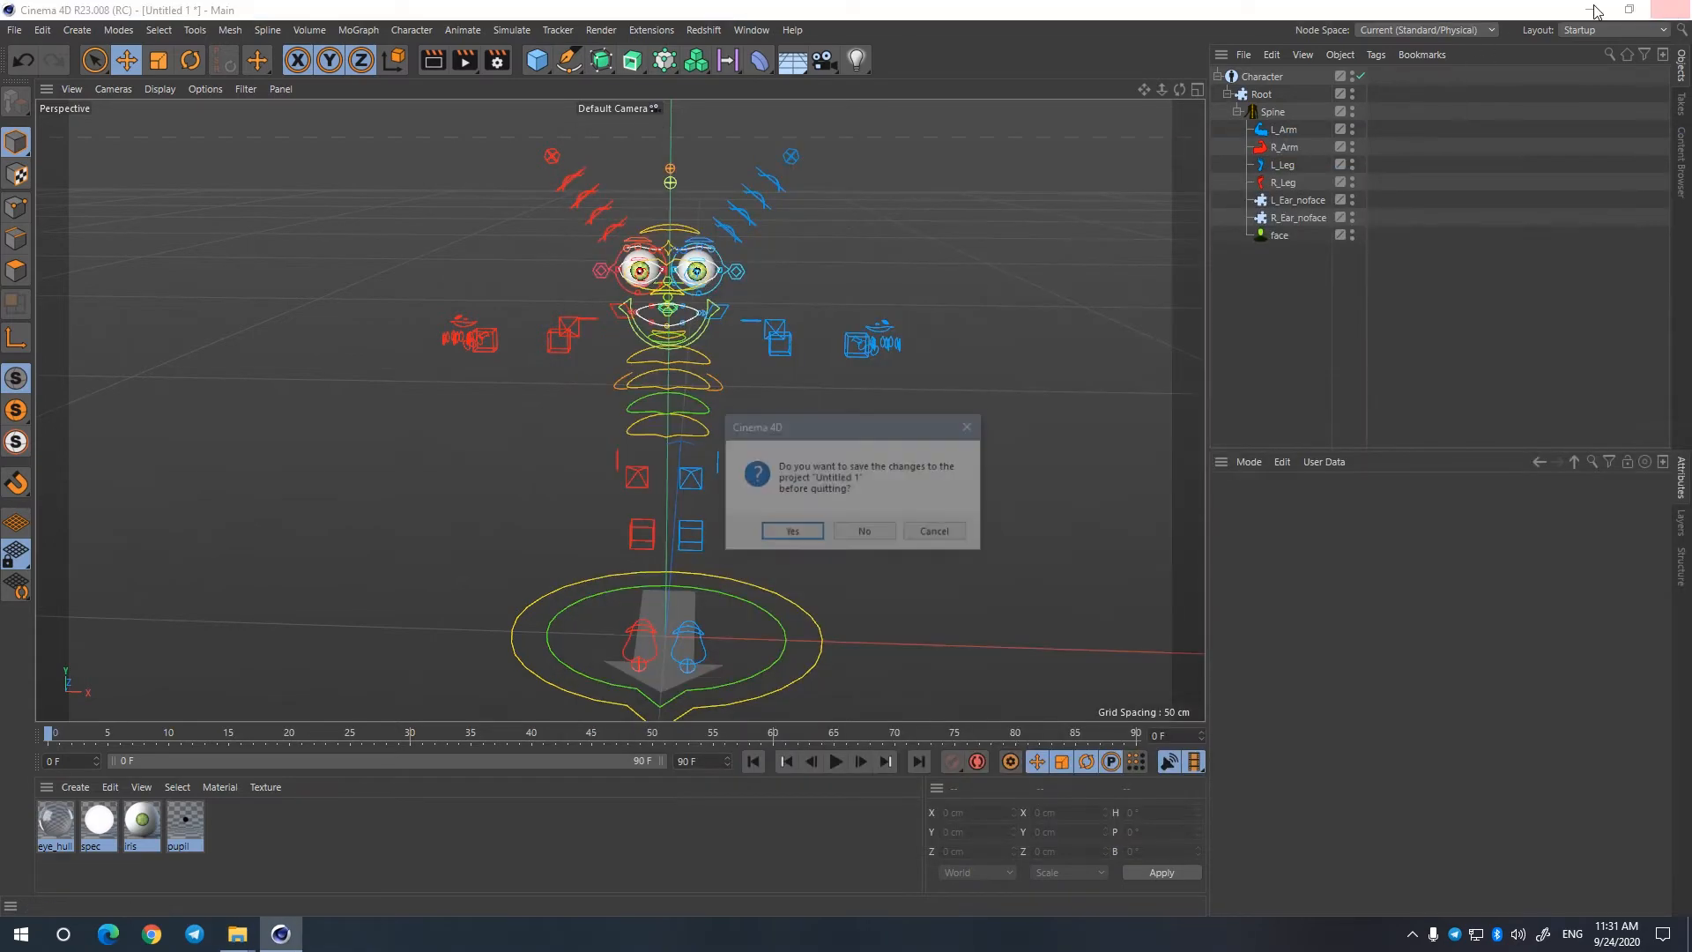
Step: Quit R23 without saving, paste ToonRig.c4d into R21's characters library and launch R21
click(864, 531)
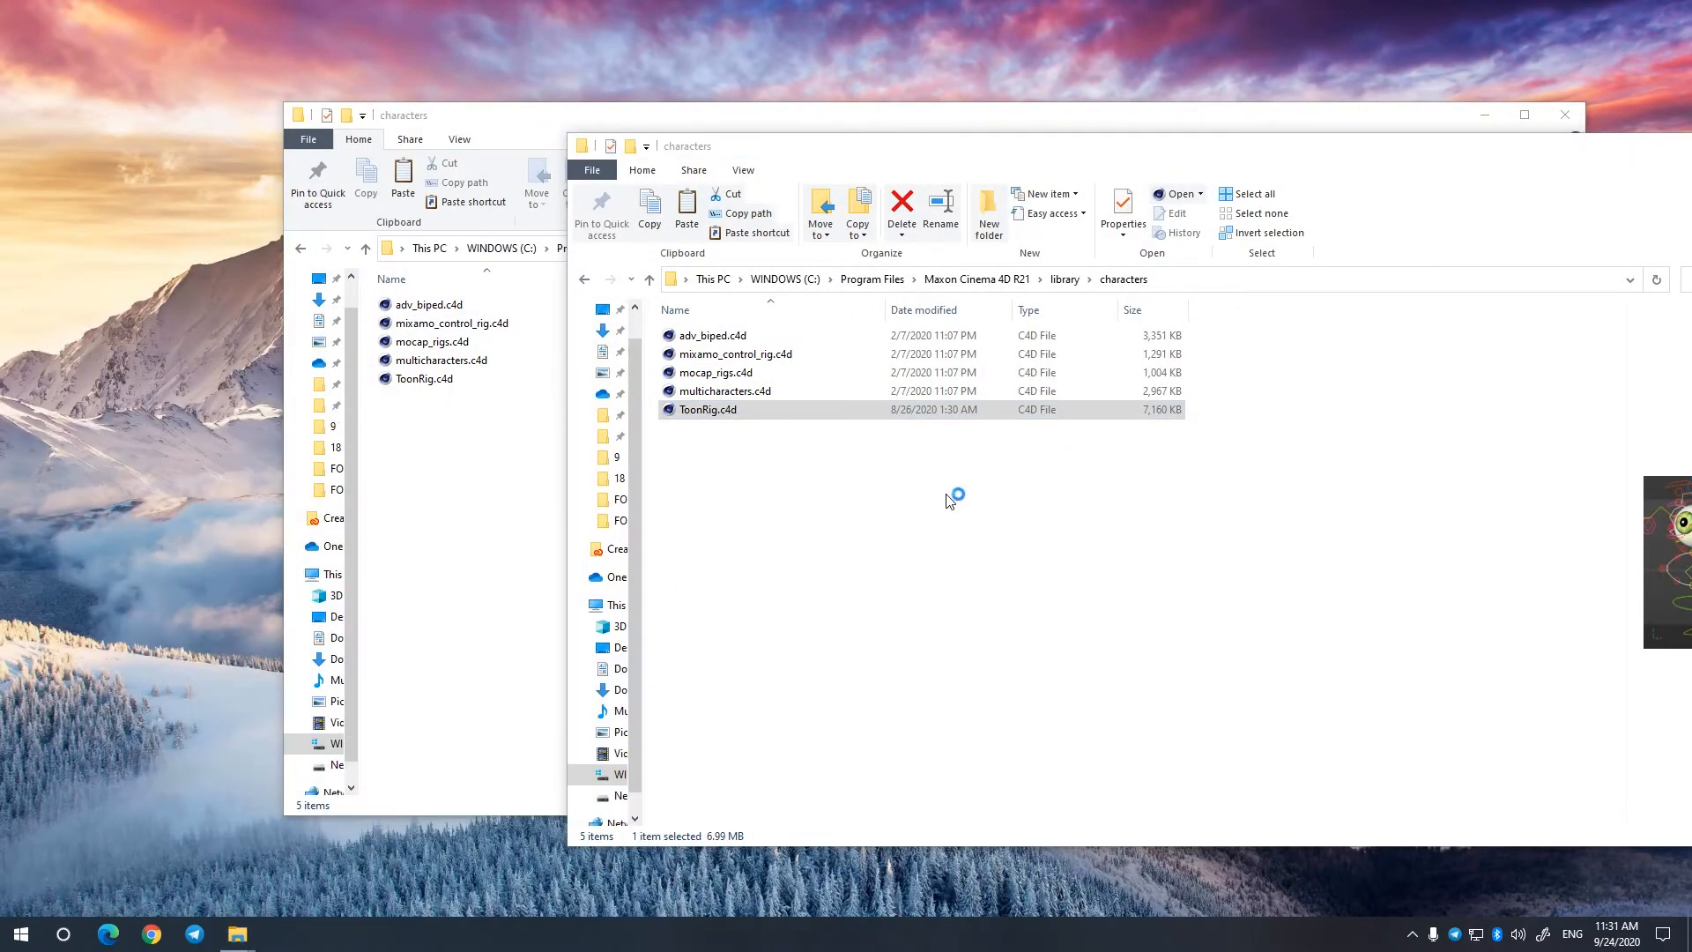
double_click(707, 409)
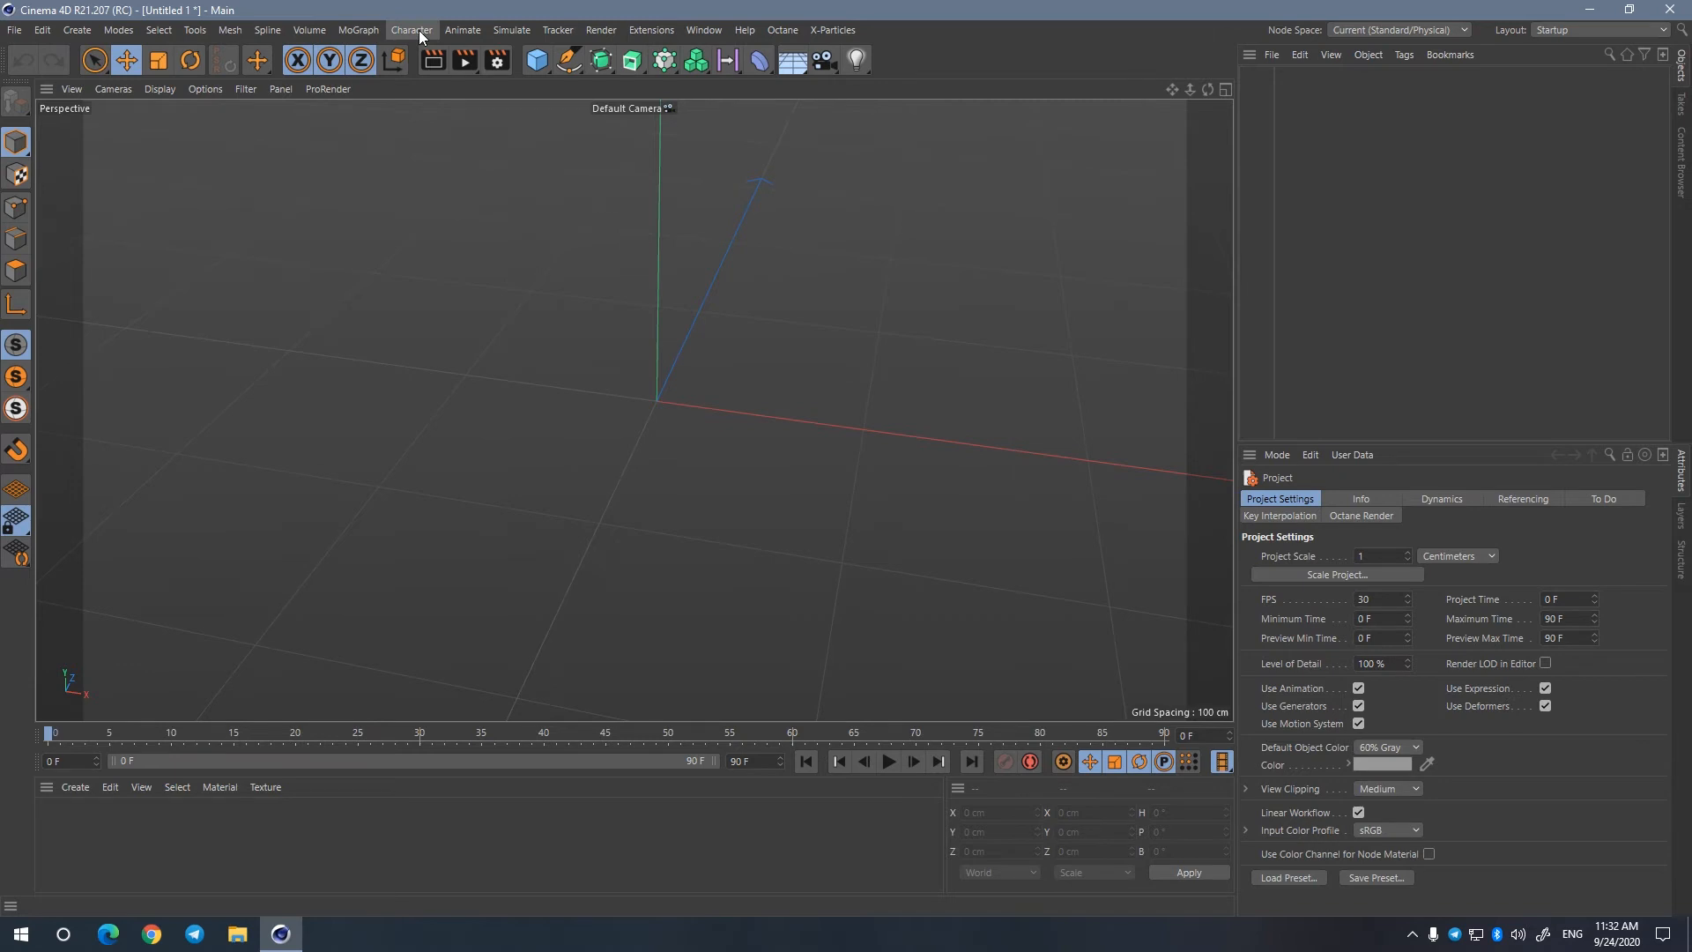
Step: Create a Character with the ToonRig template and build its arms and legs
click(462, 29)
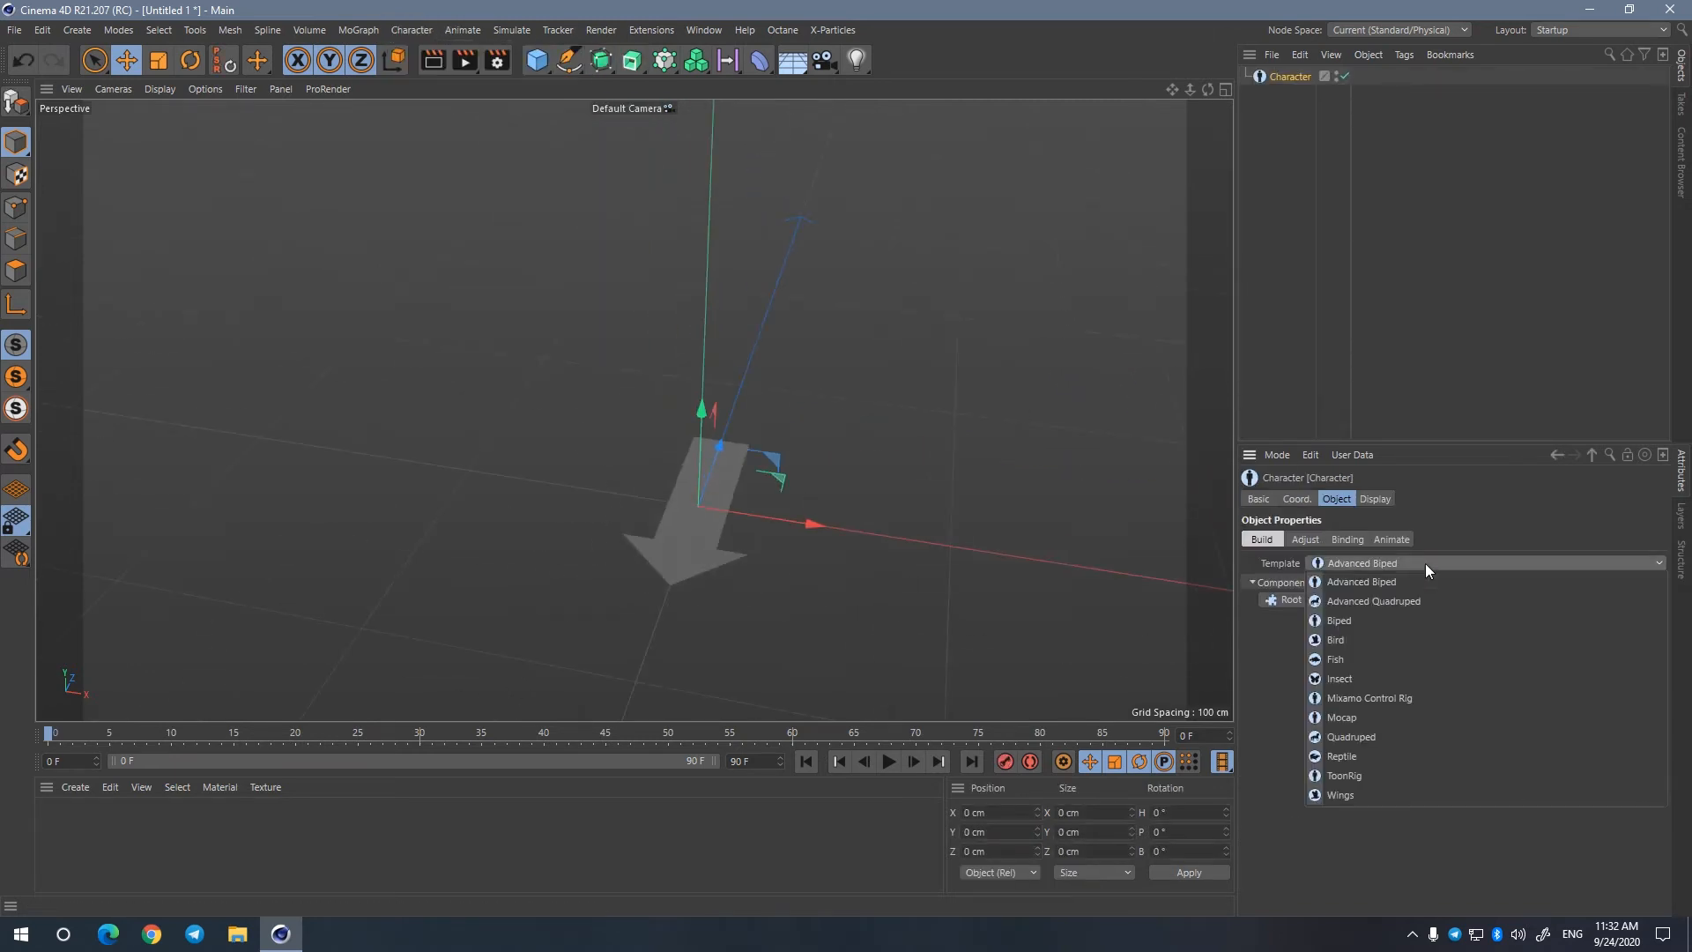
click(1343, 776)
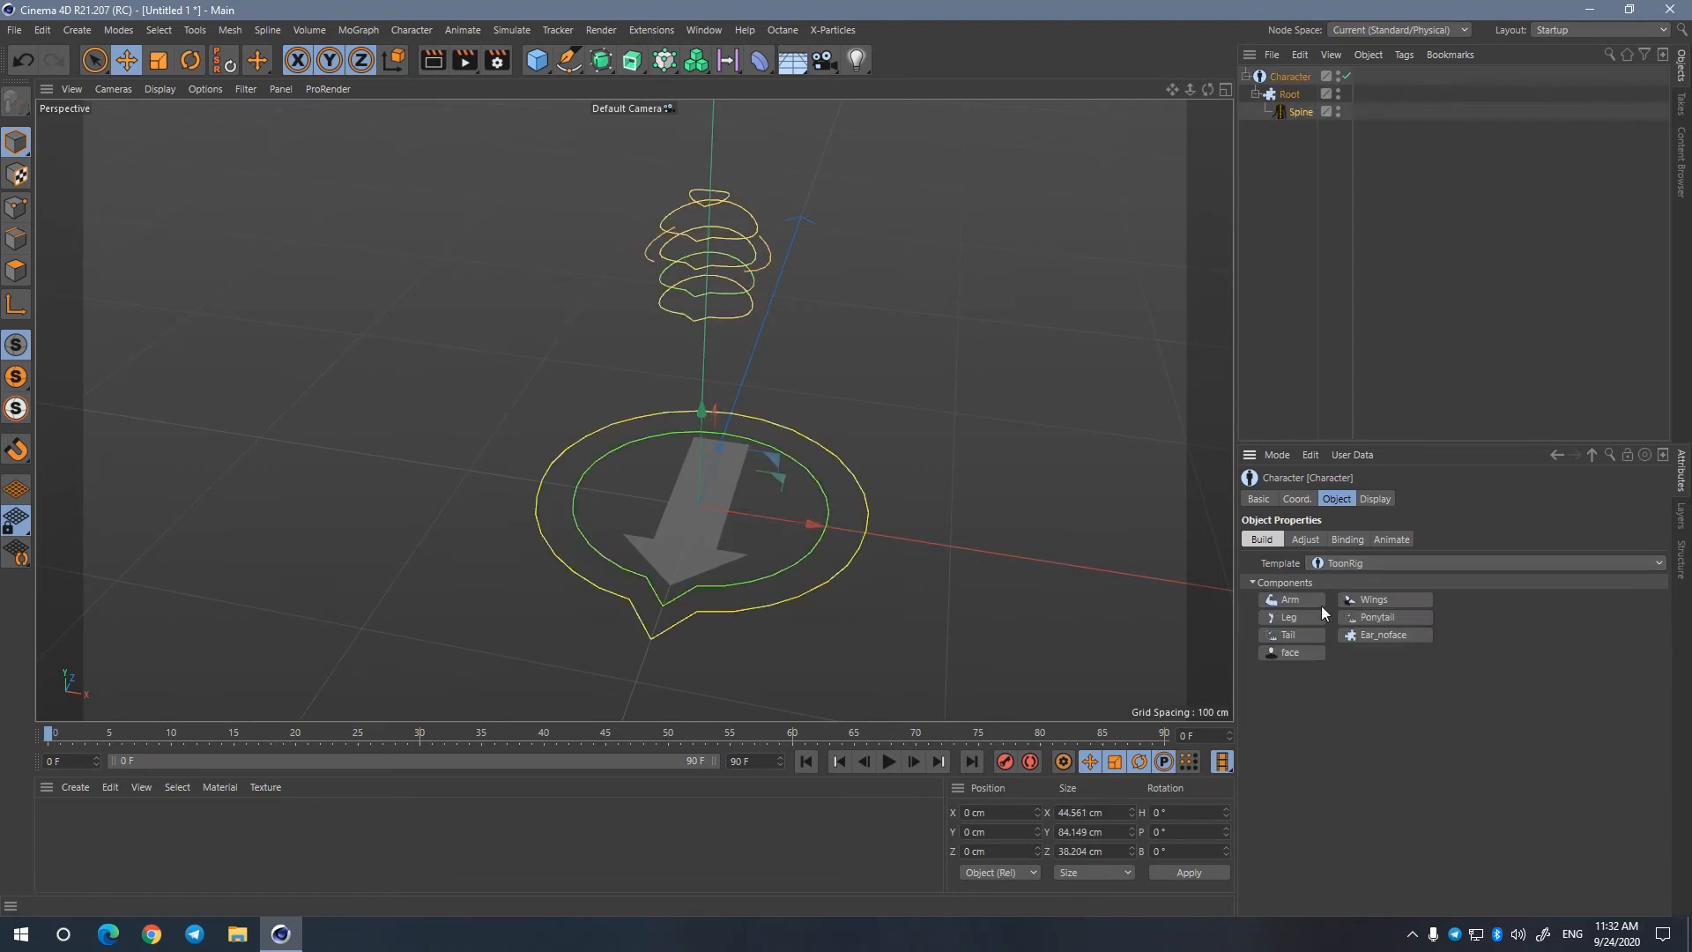
click(1287, 600)
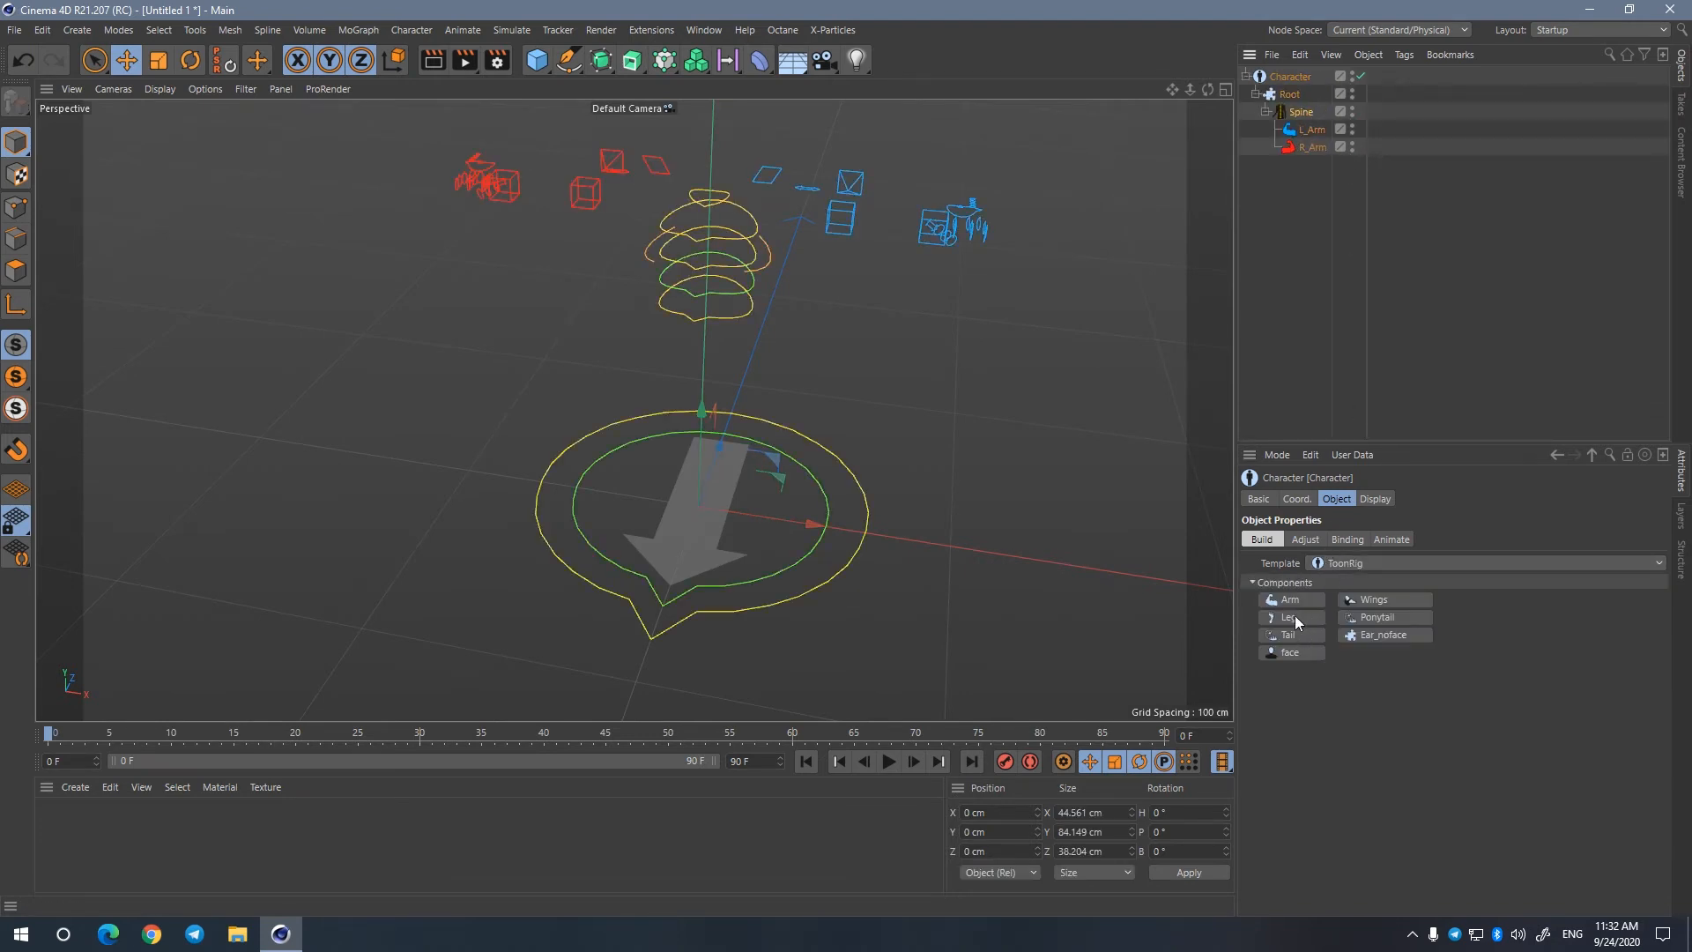
click(1288, 617)
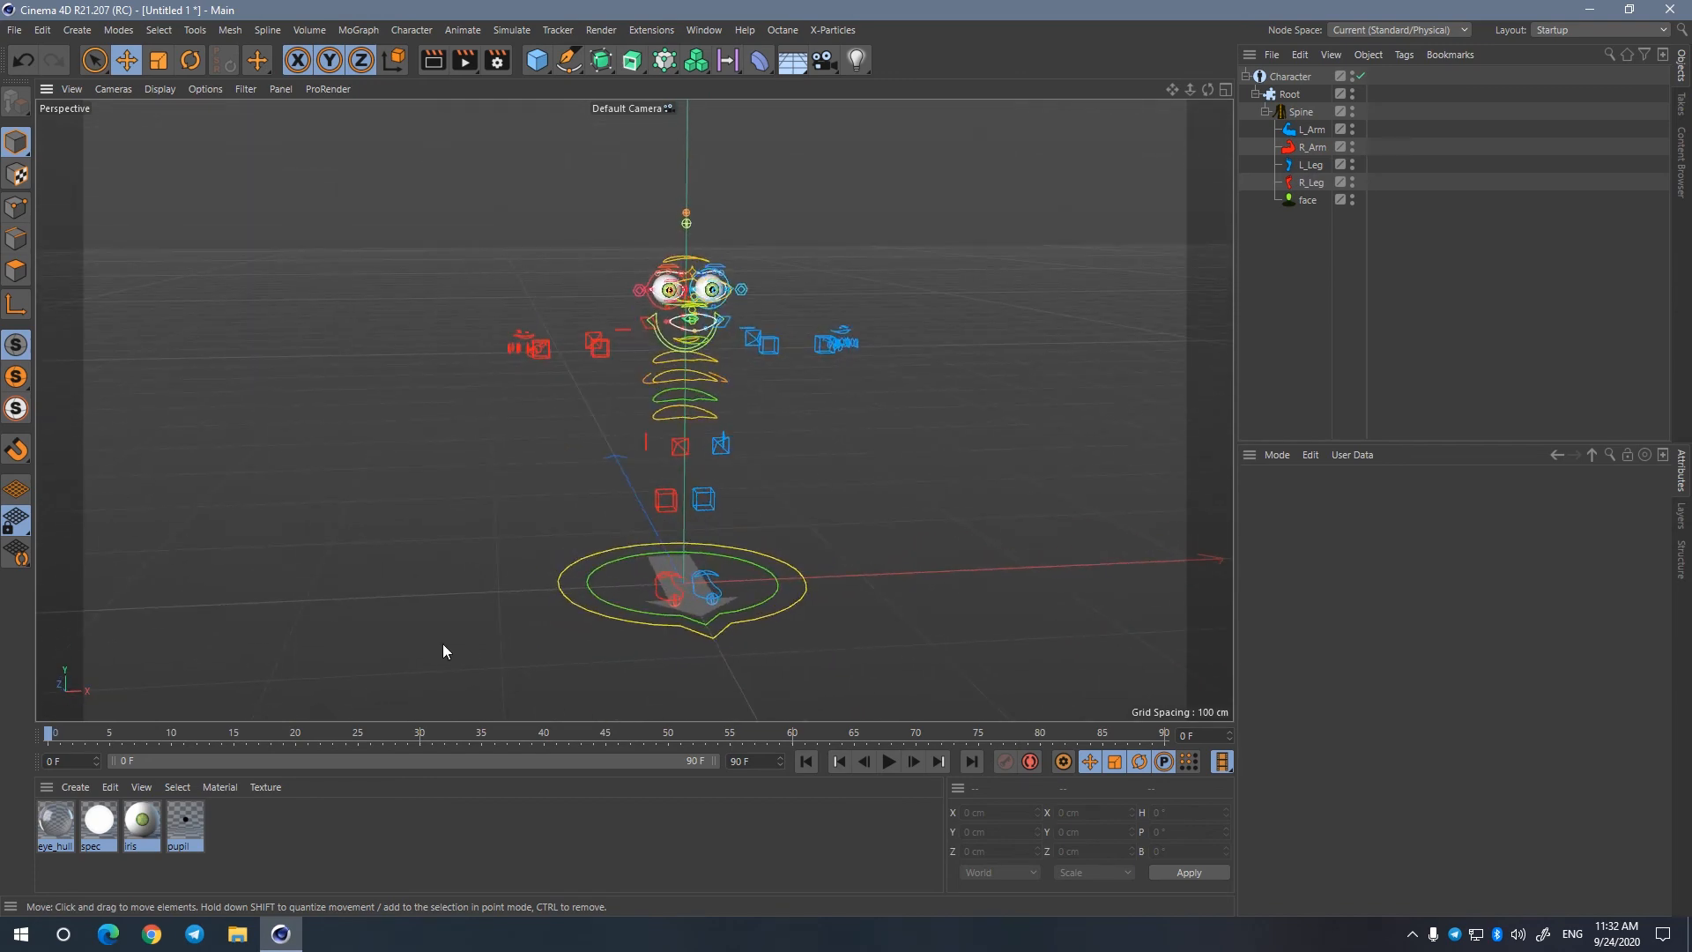
mouse_move(949, 388)
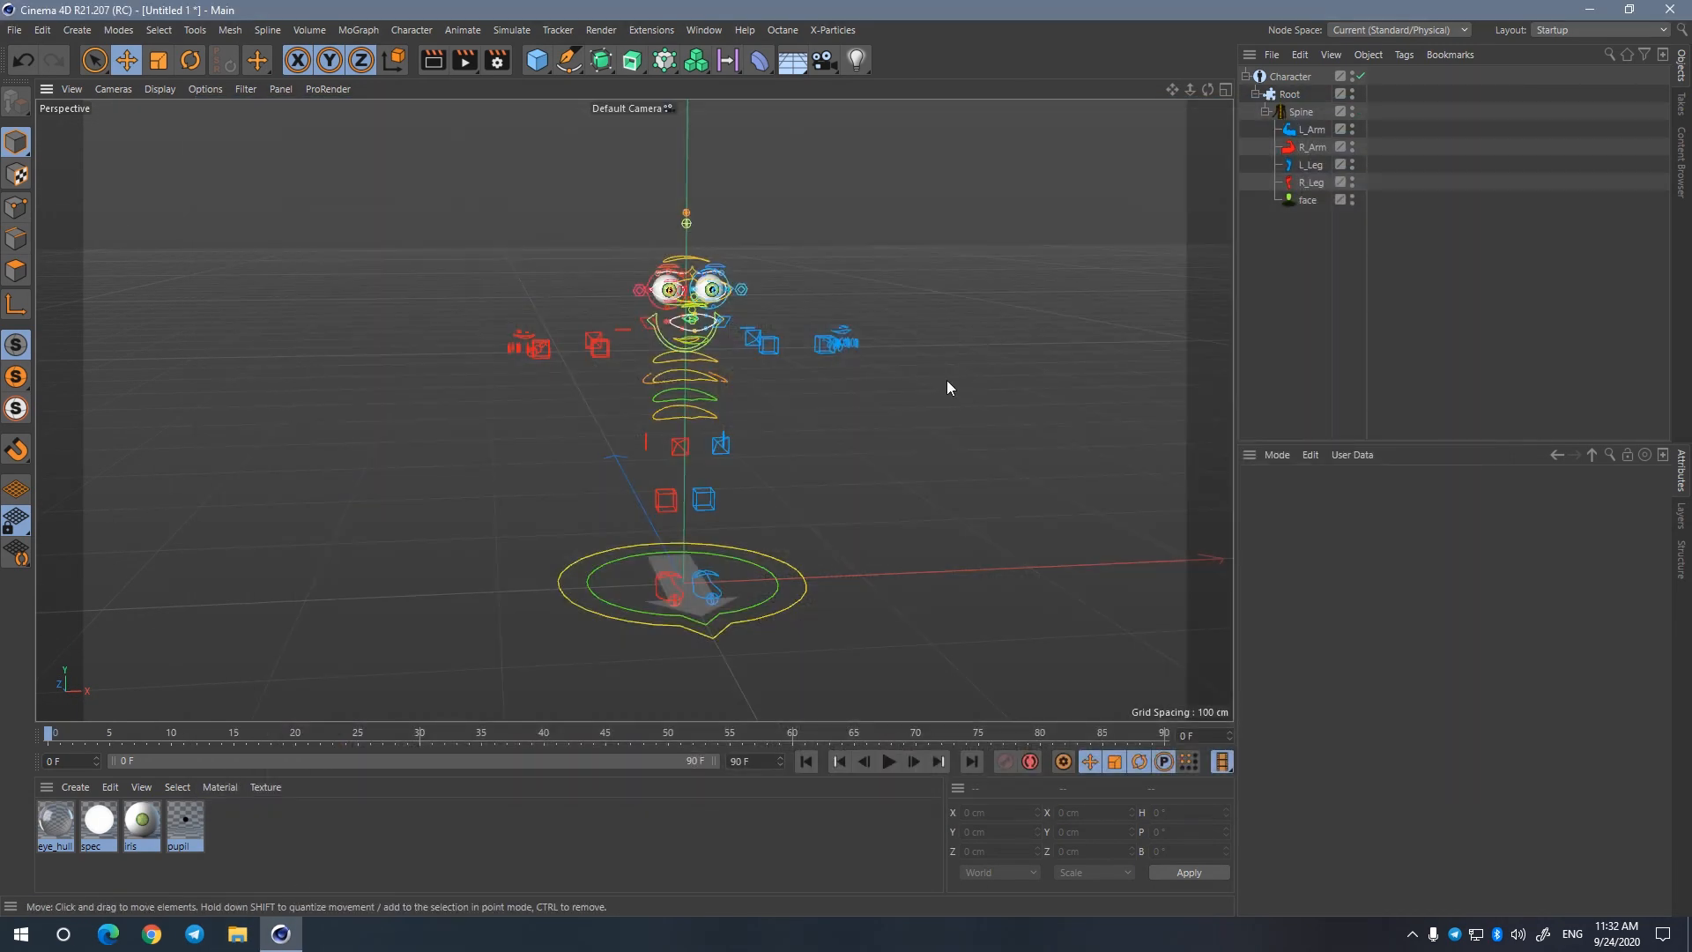